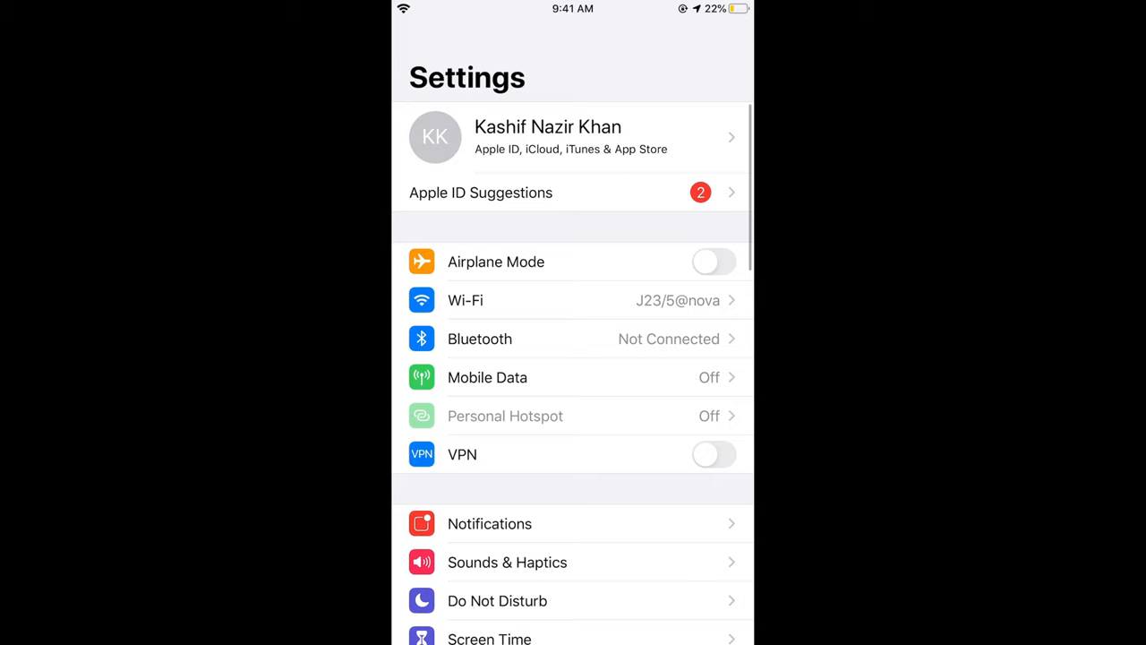
Browse the General settings, then return to the main Settings list
{"action": "scroll", "scroll_direction": "down", "scroll_amount": 3}
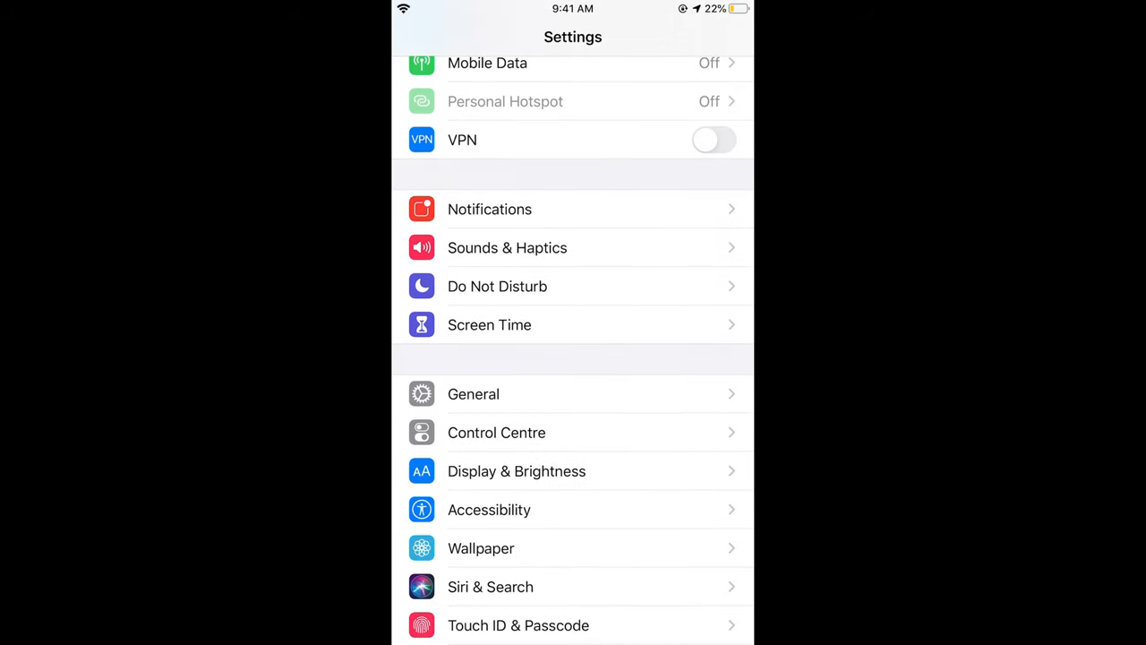
{"action": "left_click", "coordinate": [472, 394]}
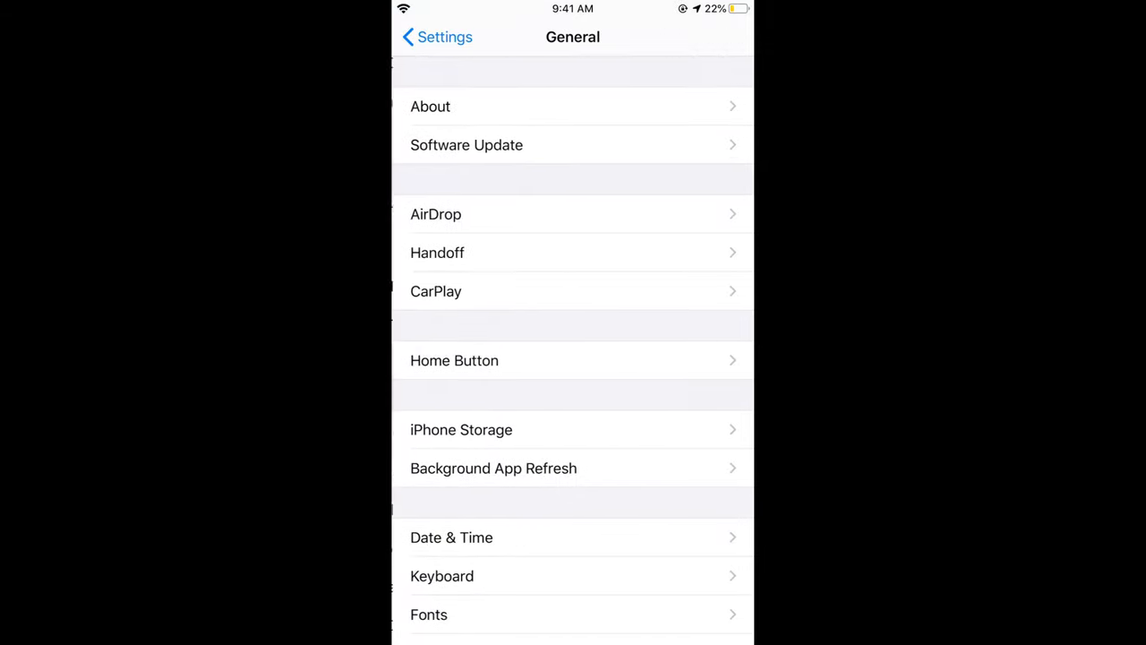
{"action": "scroll", "scroll_direction": "down", "scroll_amount": 3}
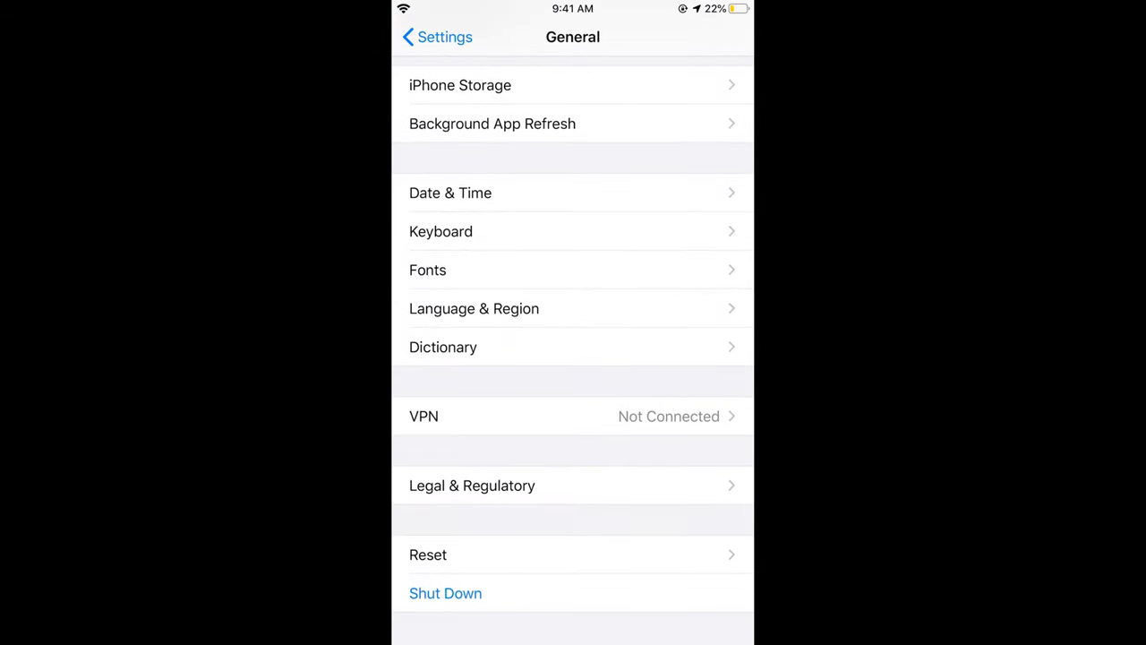
{"action": "left_click", "coordinate": [436, 36]}
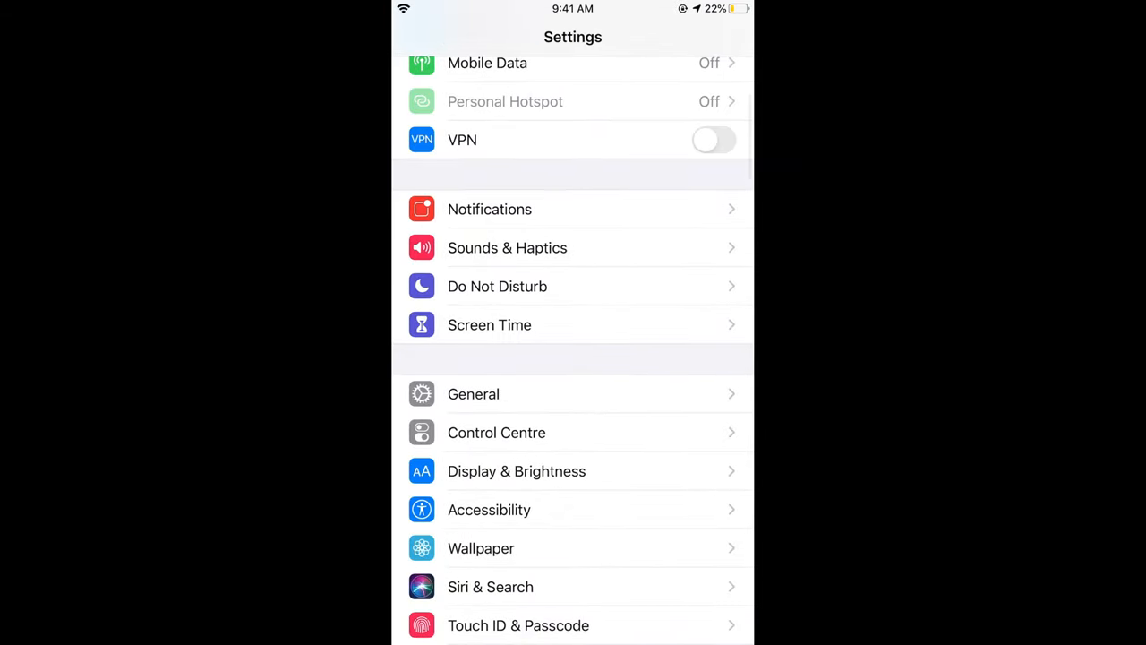
Open Screen Time's Content & Privacy Restrictions and scroll down to the Privacy section
{"action": "left_click", "coordinate": [490, 324]}
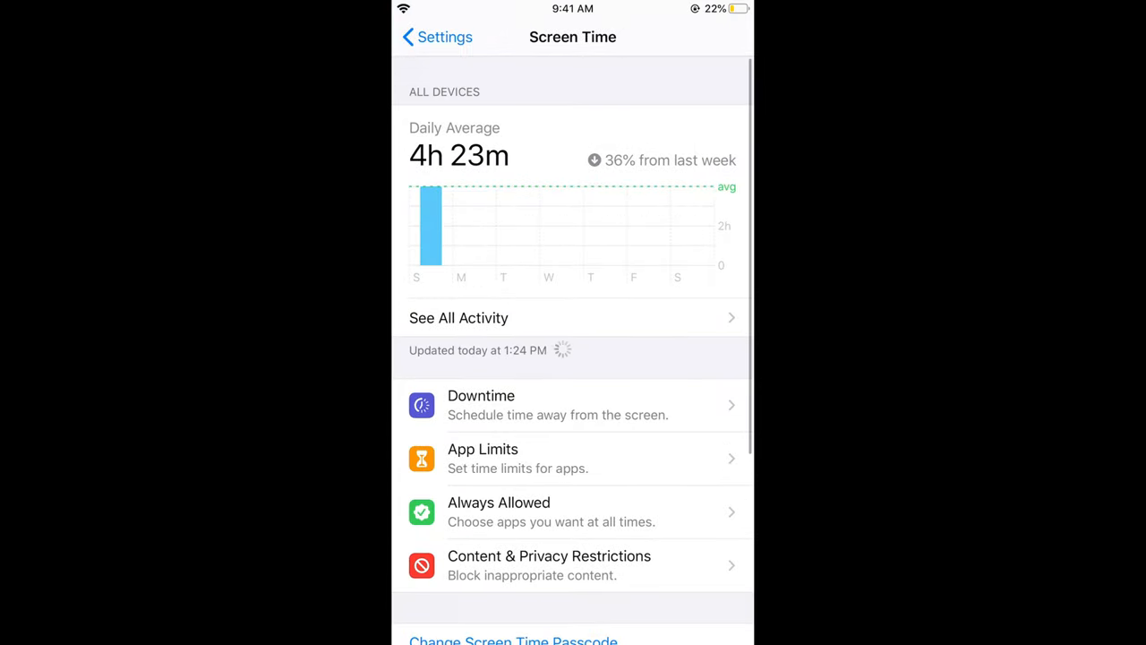
{"action": "scroll", "scroll_direction": "down", "scroll_amount": 3}
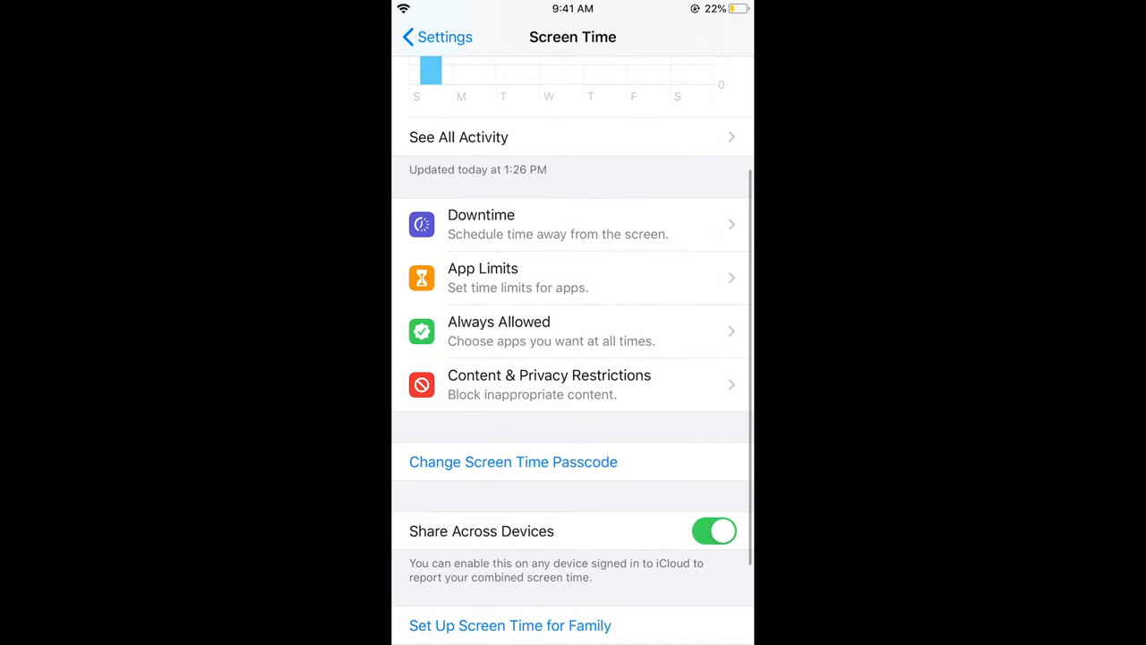
{"action": "left_click", "coordinate": [549, 384]}
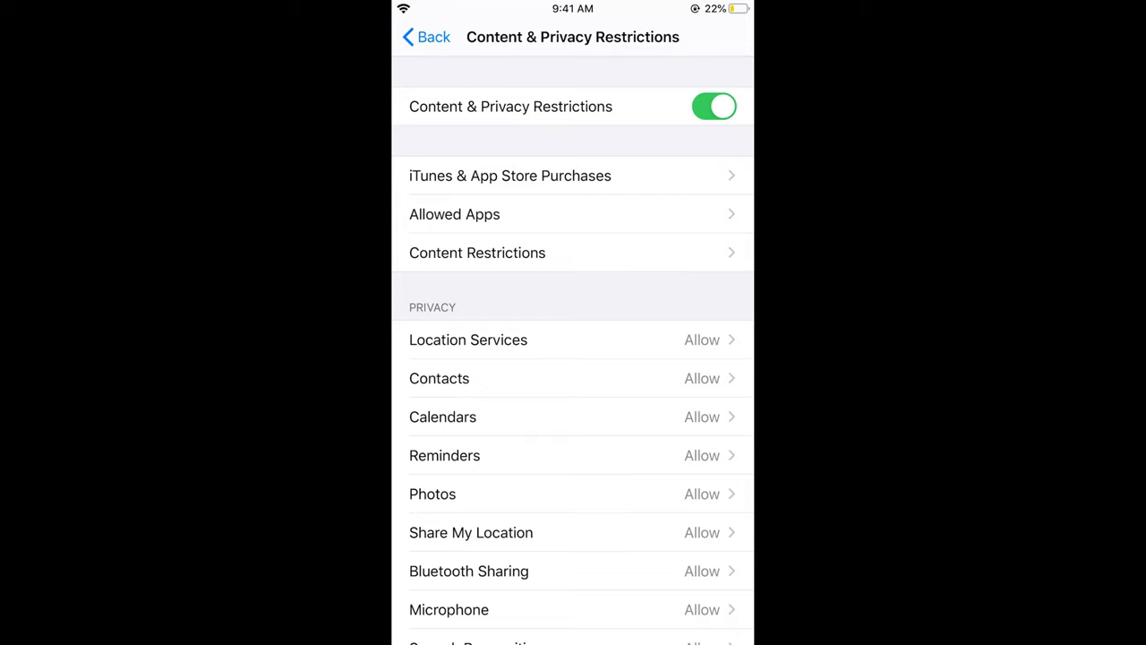
{"action": "scroll", "scroll_direction": "down", "scroll_amount": 3}
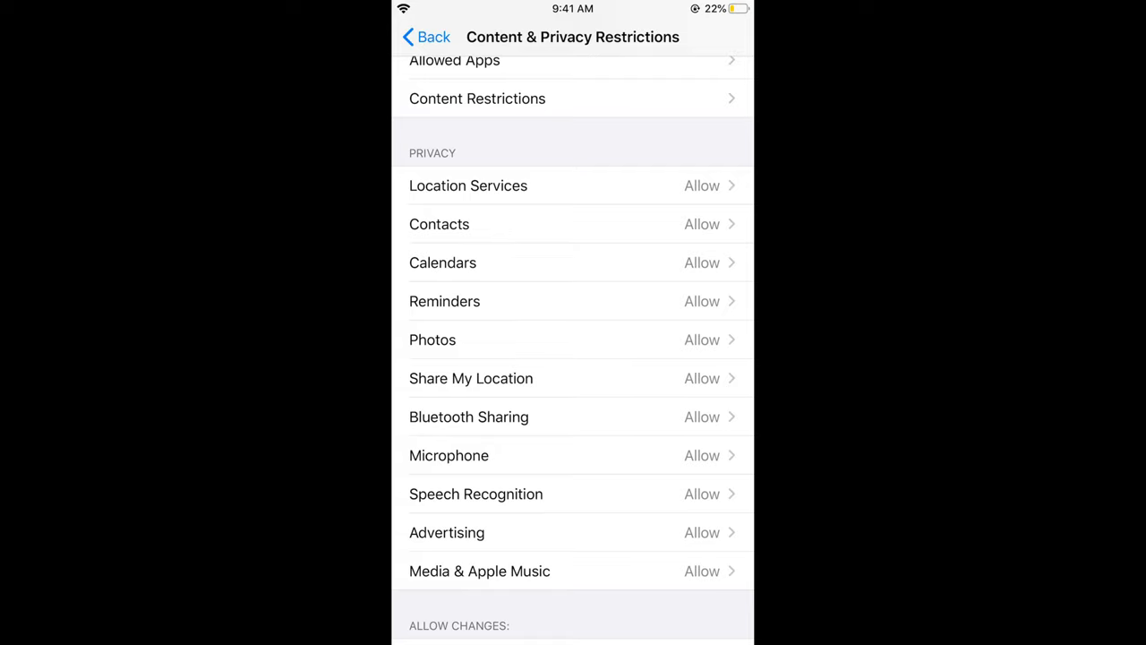
{"action": "scroll", "scroll_direction": "down", "scroll_amount": 3}
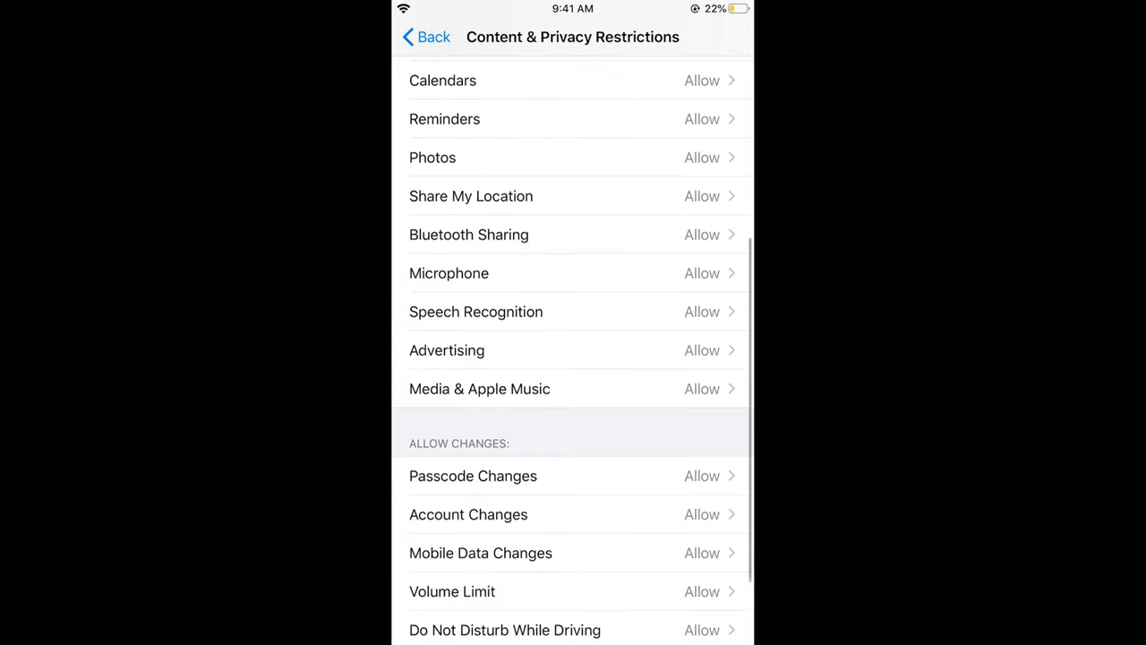
{"action": "scroll", "scroll_direction": "down", "scroll_amount": 3}
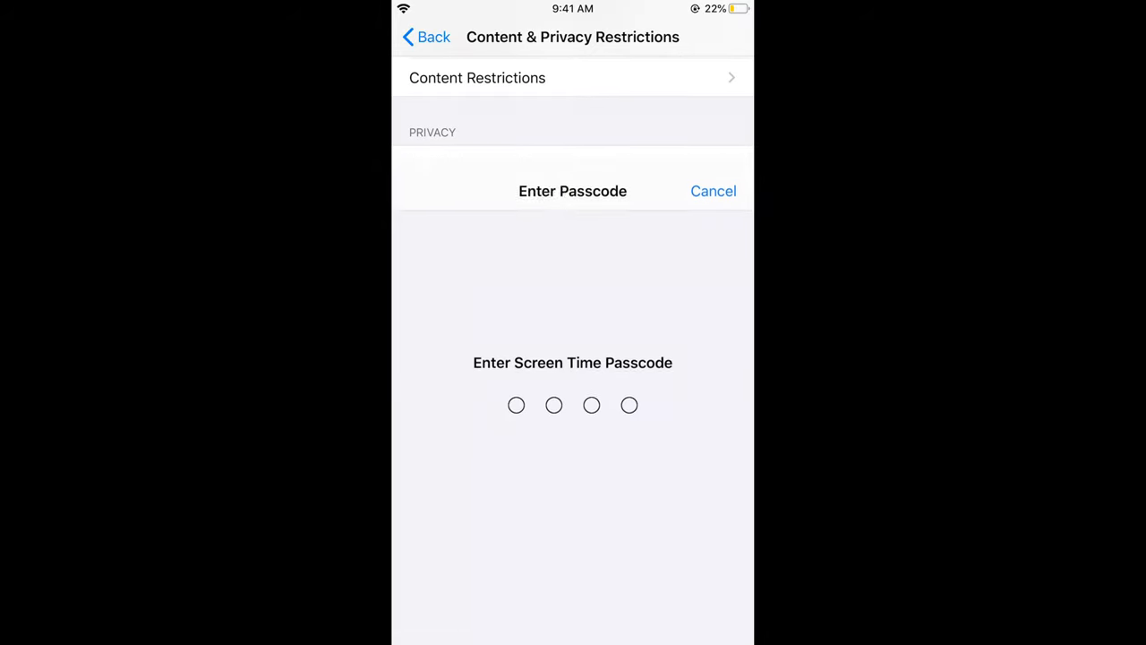
{"action": "type", "text": "0000"}
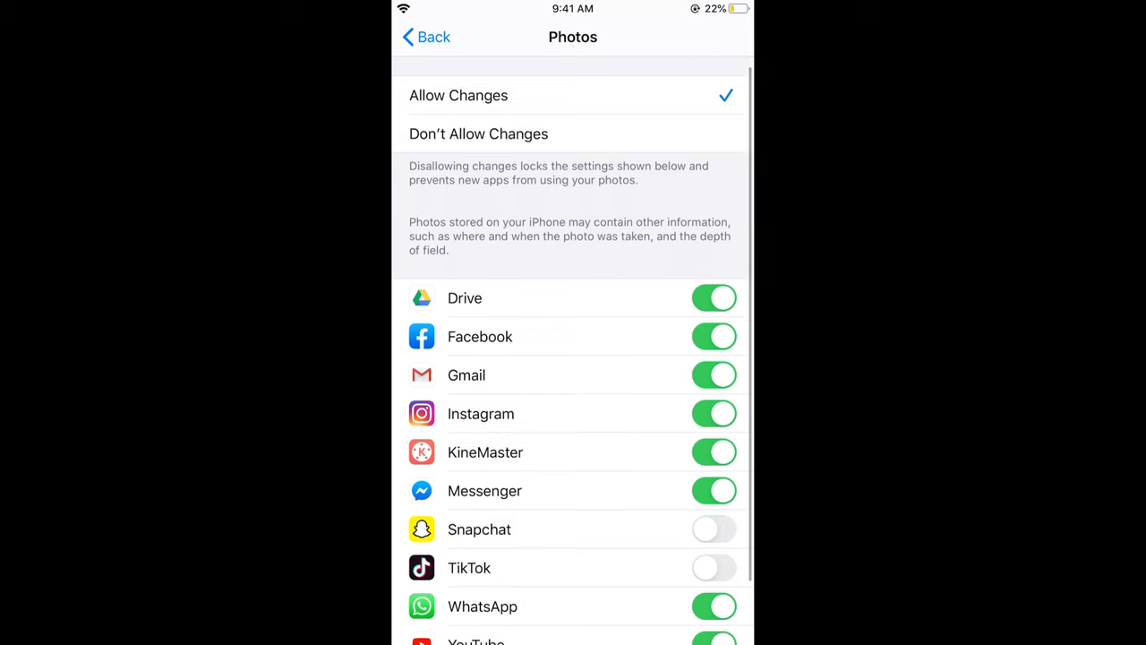
{"action": "scroll", "scroll_direction": "down", "scroll_amount": 3}
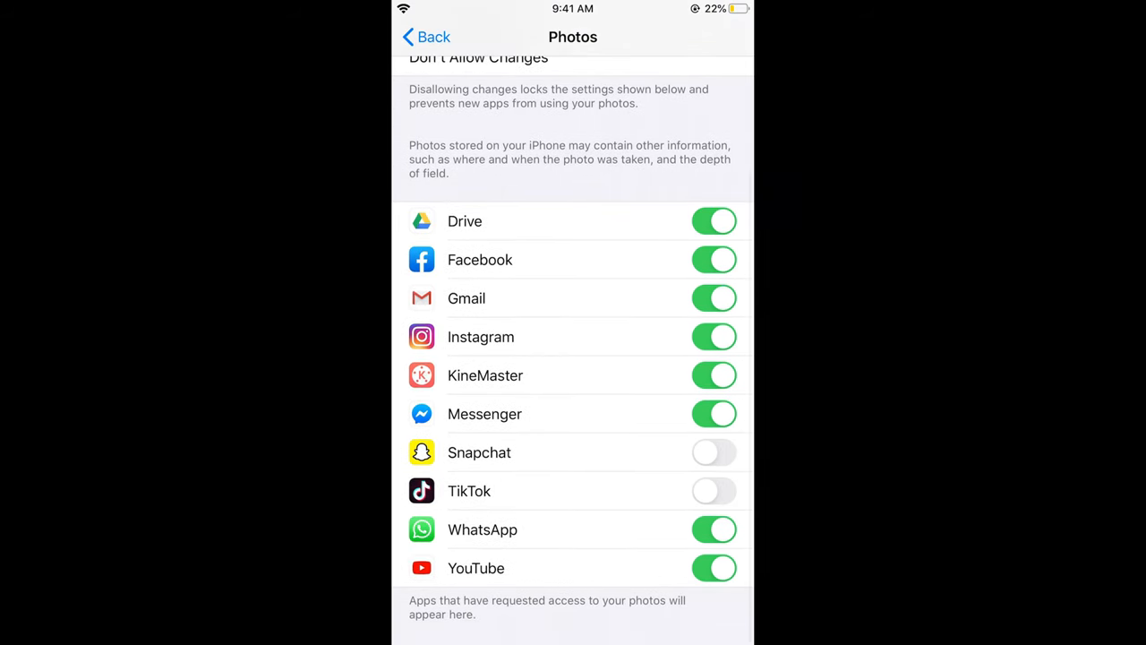
{"action": "left_click", "coordinate": [714, 453]}
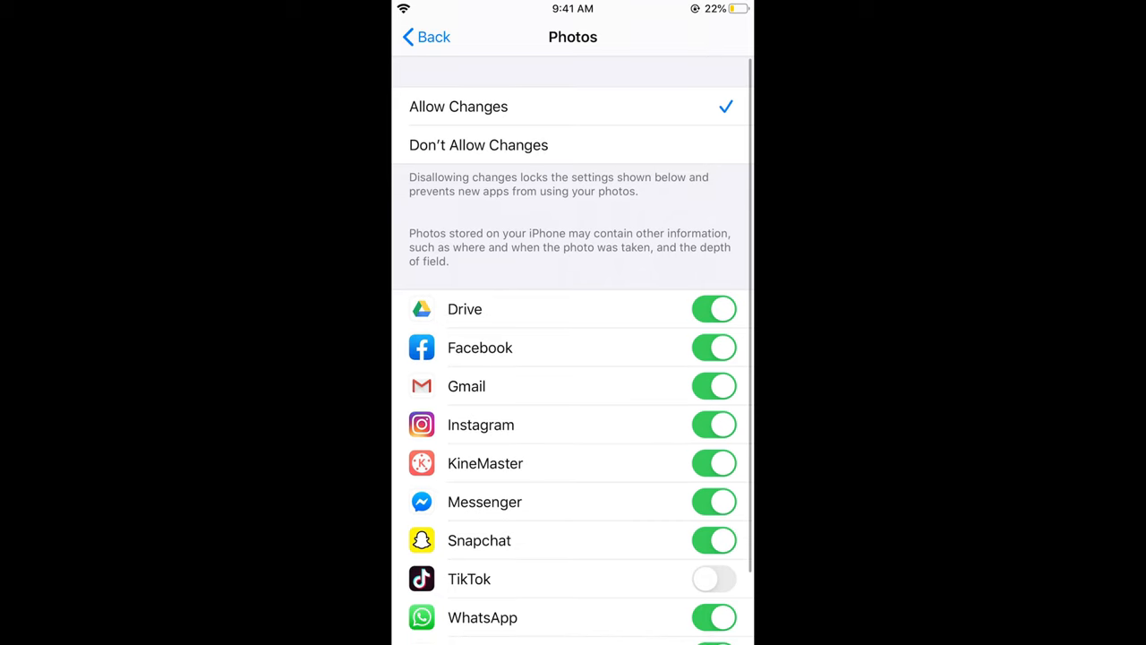
{"action": "scroll", "scroll_direction": "down", "scroll_amount": 3}
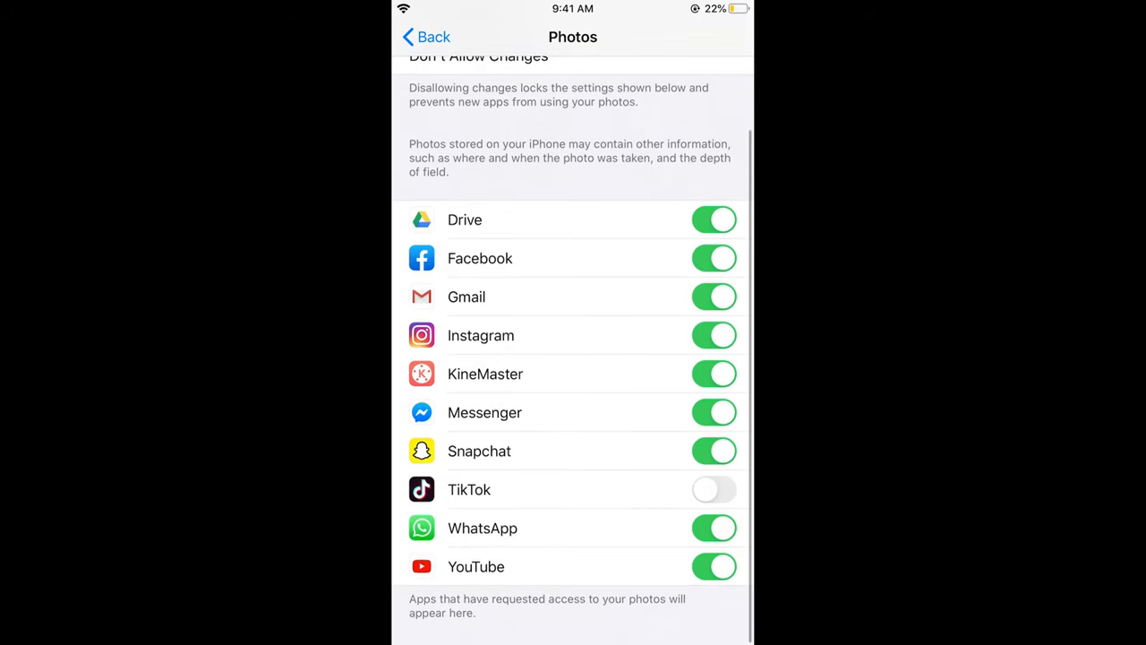
{"action": "left_click", "coordinate": [426, 37]}
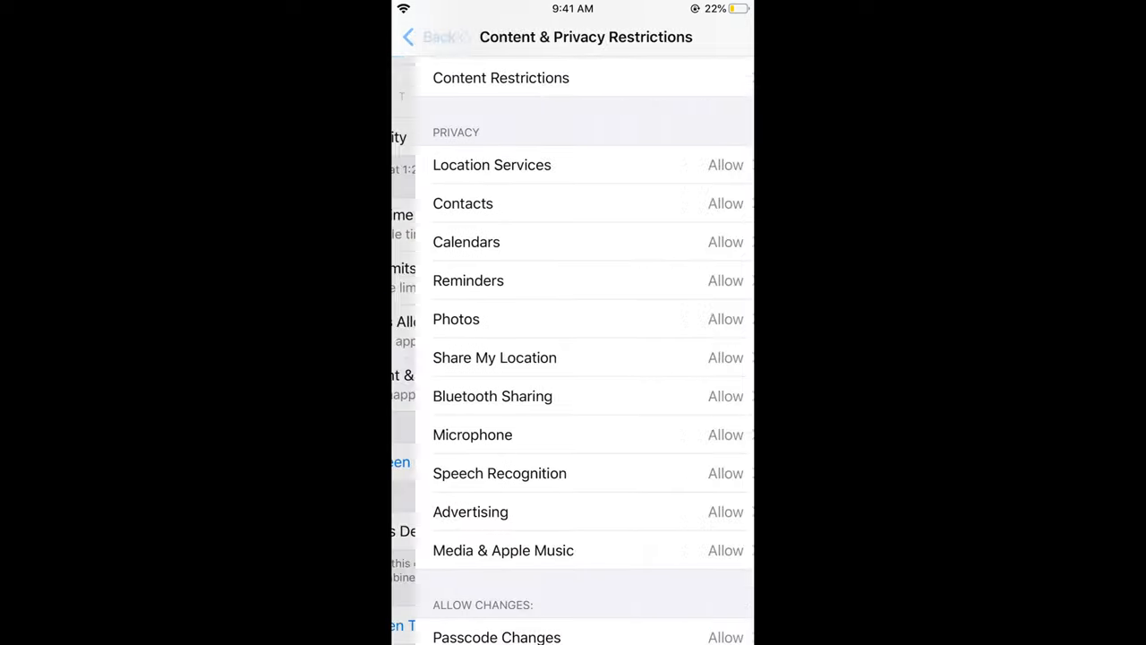
Open Snapchat from the main Settings list and switch on its Camera toggle
{"action": "left_click", "coordinate": [430, 37]}
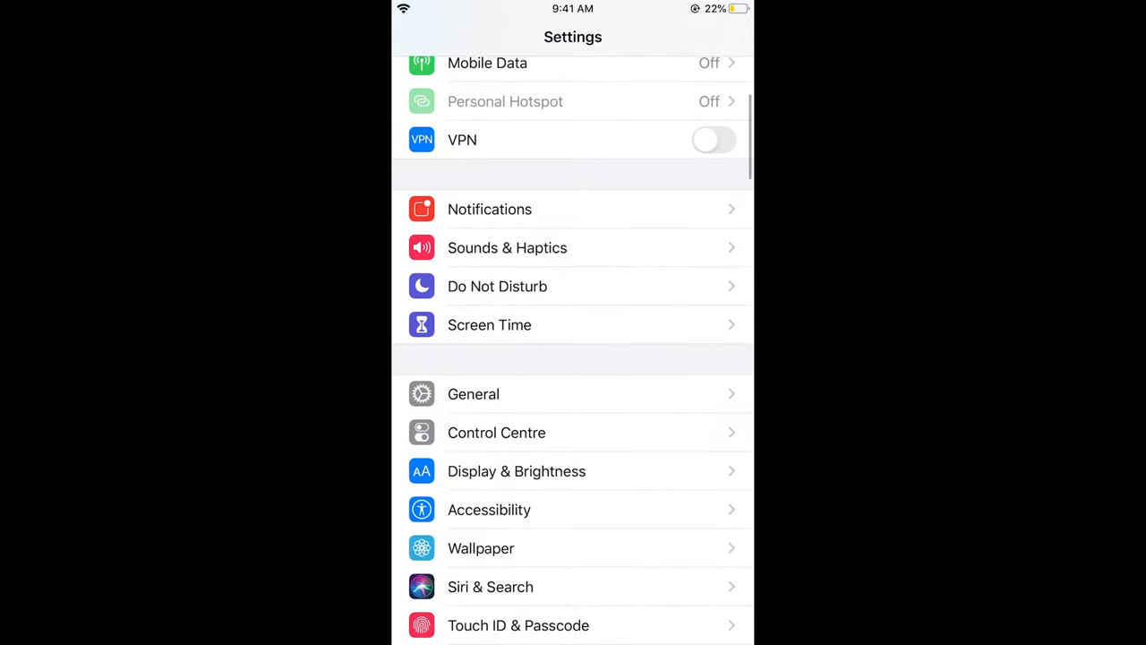
{"action": "scroll", "scroll_direction": "down", "scroll_amount": 3}
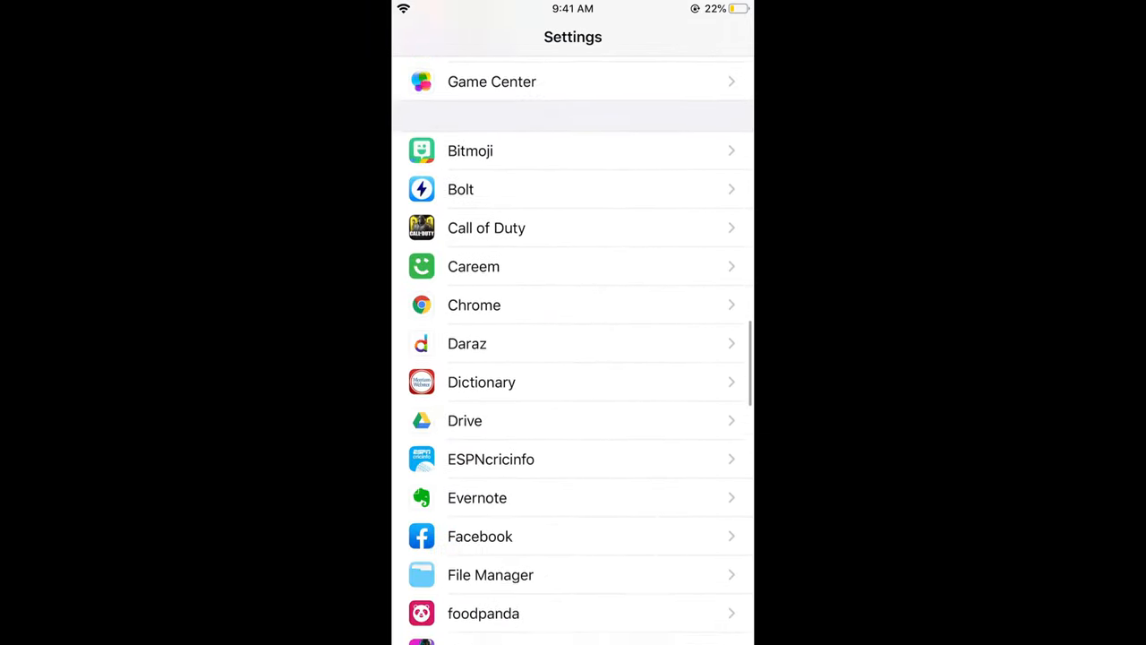
{"action": "scroll", "scroll_direction": "down", "scroll_amount": 3}
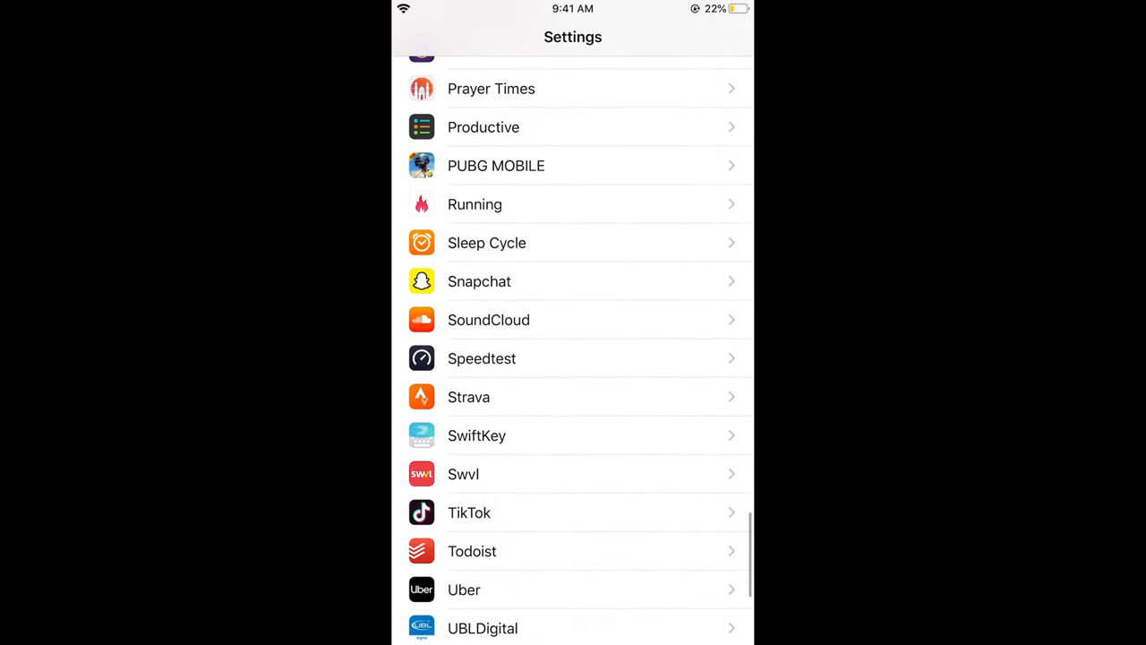
{"action": "left_click", "coordinate": [479, 280]}
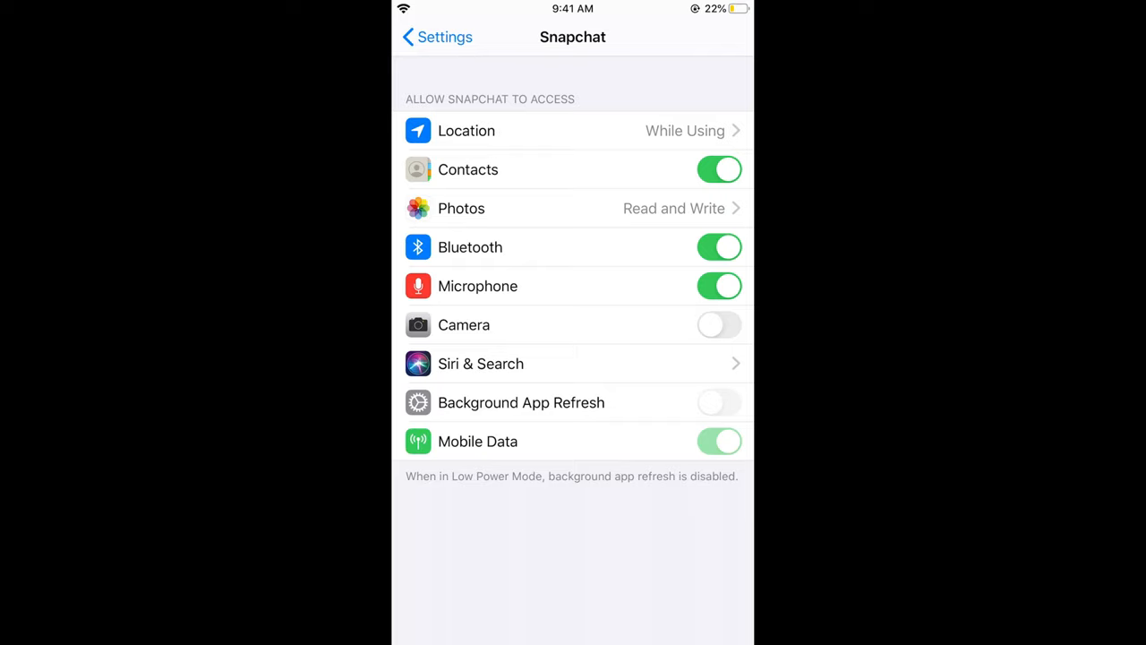
{"action": "left_click", "coordinate": [719, 324]}
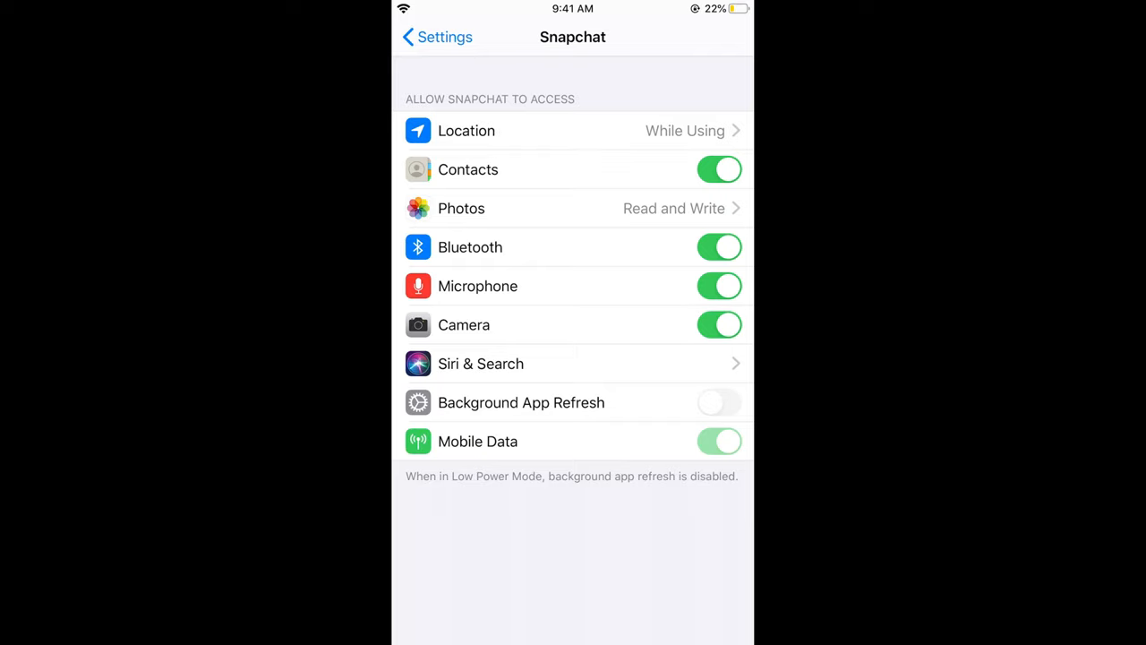